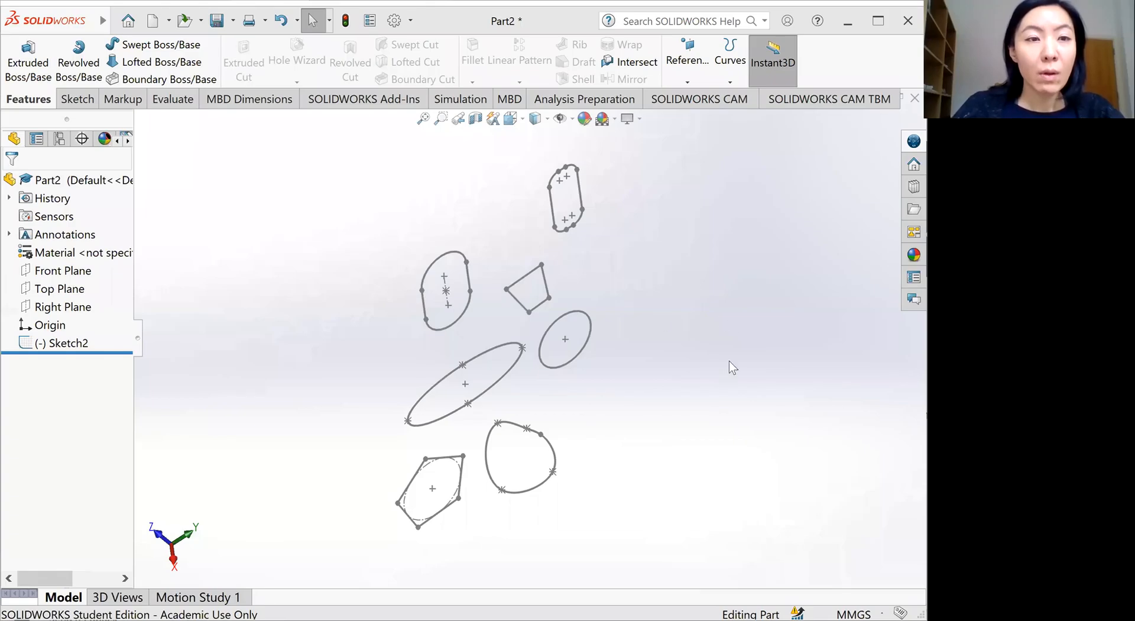
mouse_move(748, 321)
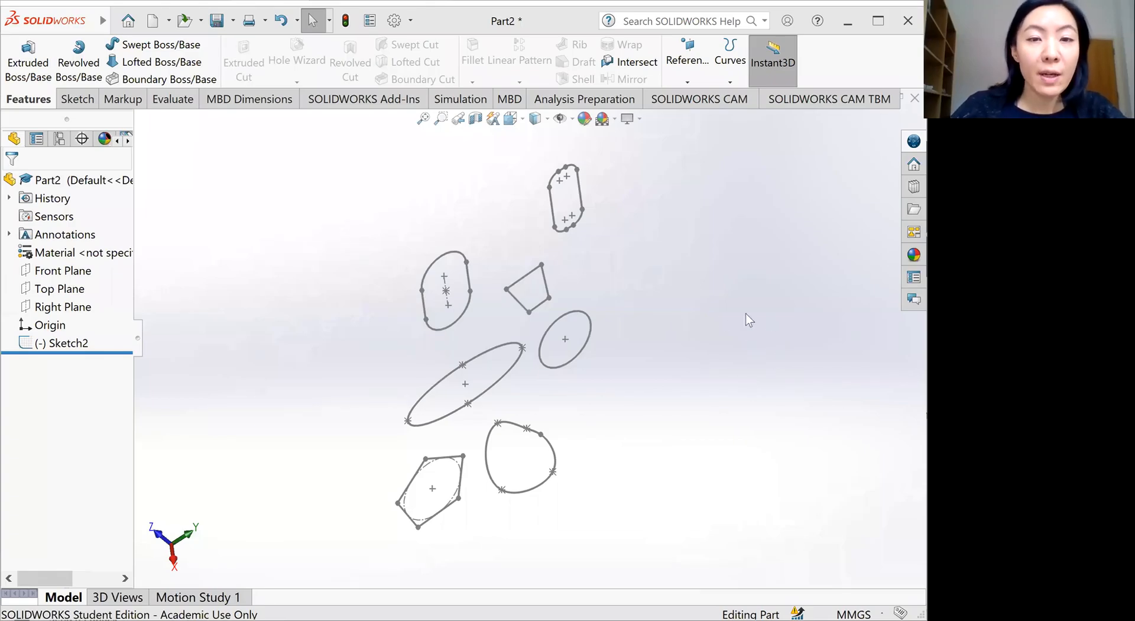
mouse_move(631, 361)
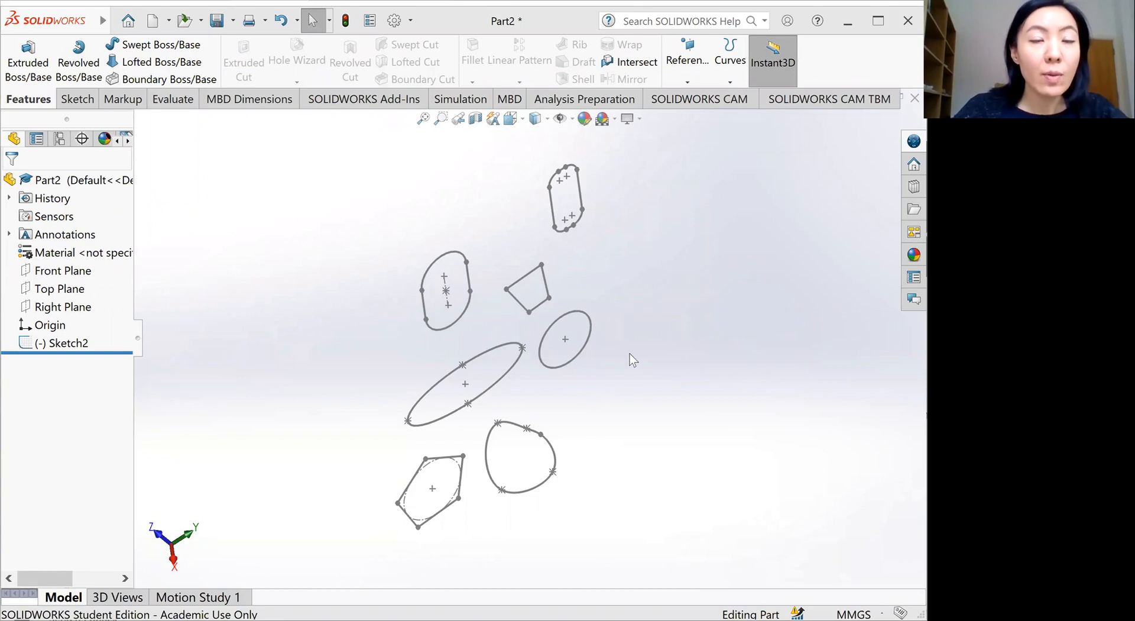
mouse_move(324, 270)
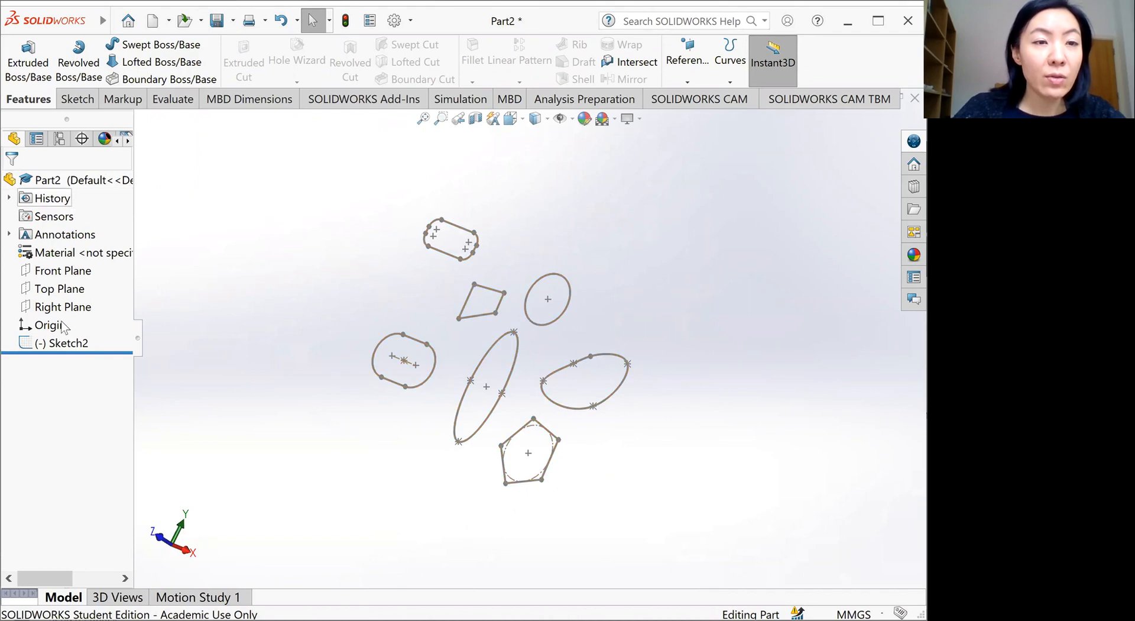
Step: Select Sketch2, the sketch holding all seven closed shapes, in the FeatureManager tree
click(69, 342)
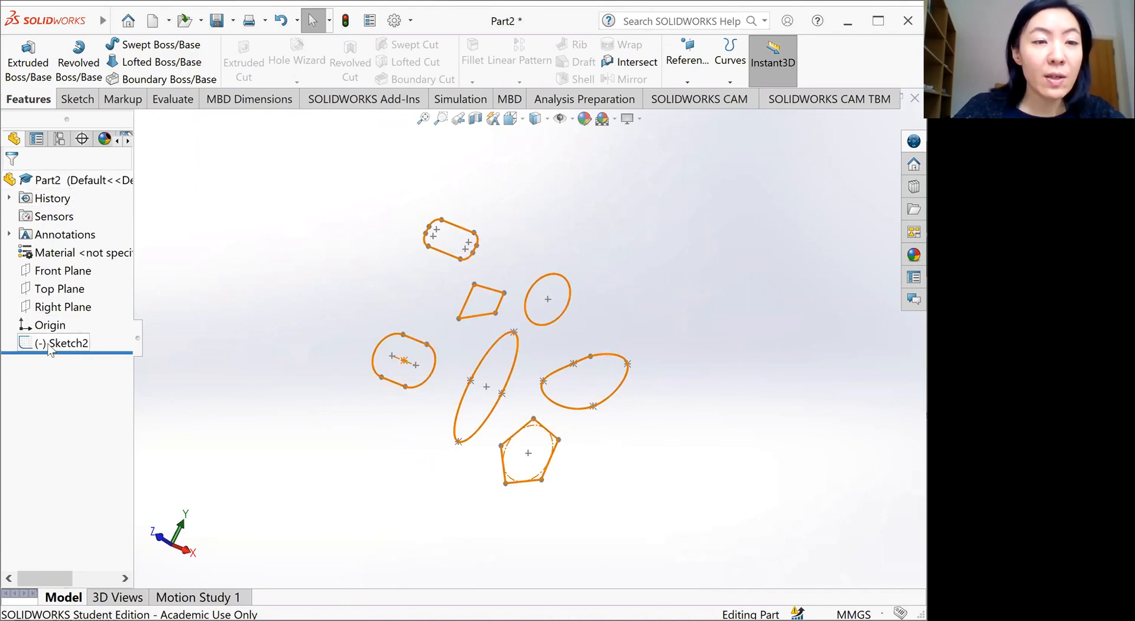
click(69, 341)
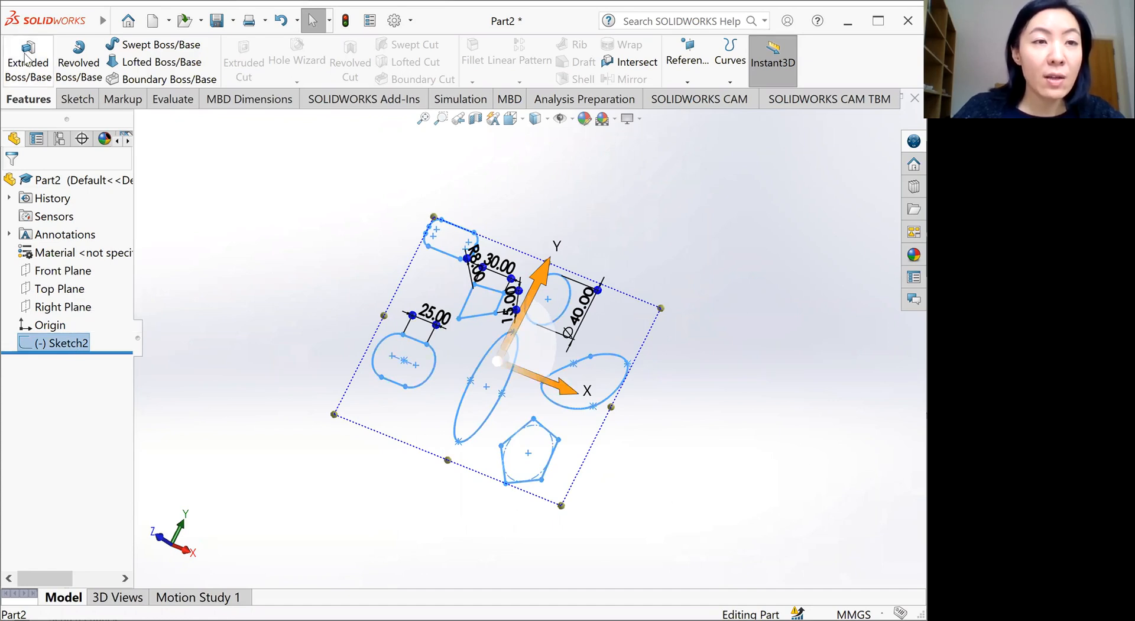
mouse_move(27, 61)
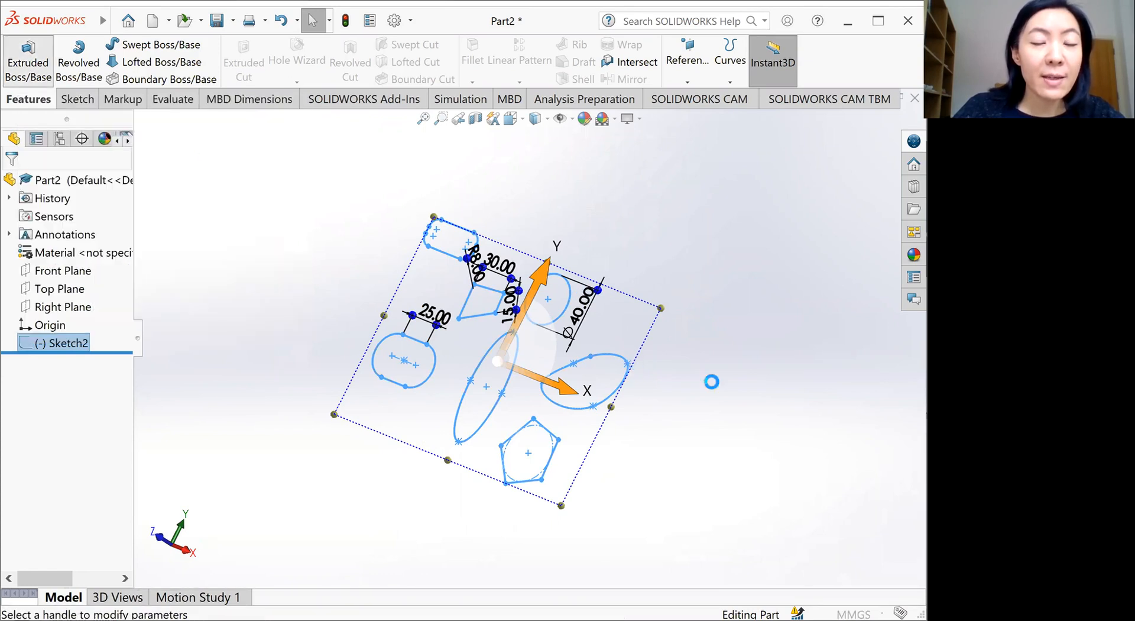
Step: Extrude all seven shapes 30 mm deep as Boss-Extrude2 with seven separate solid bodies
click(28, 61)
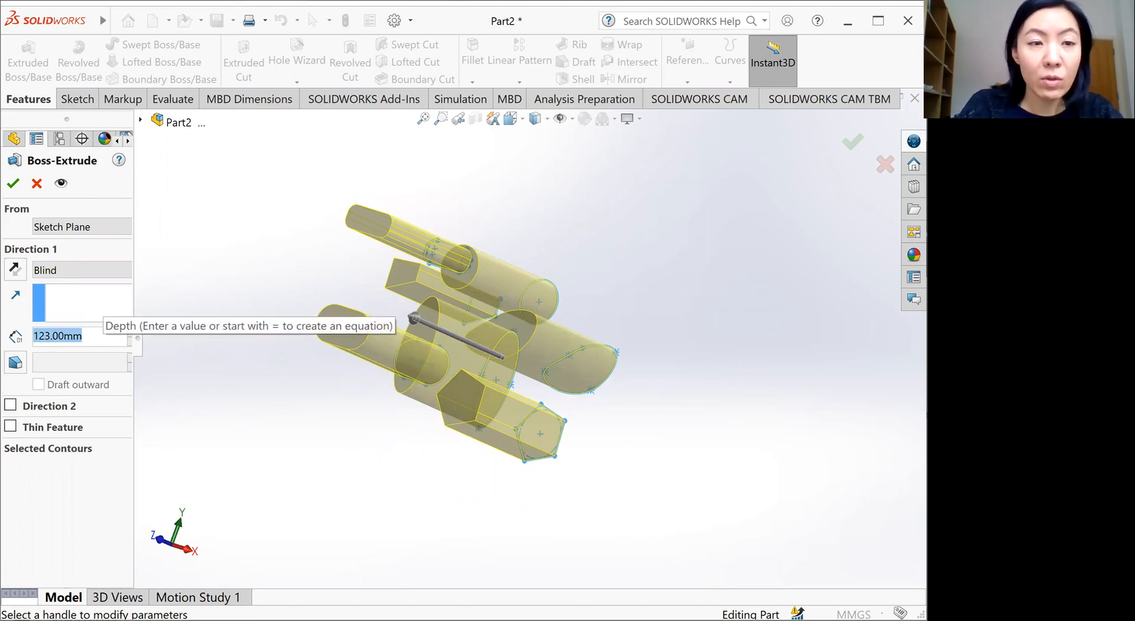
text(10.00mm)
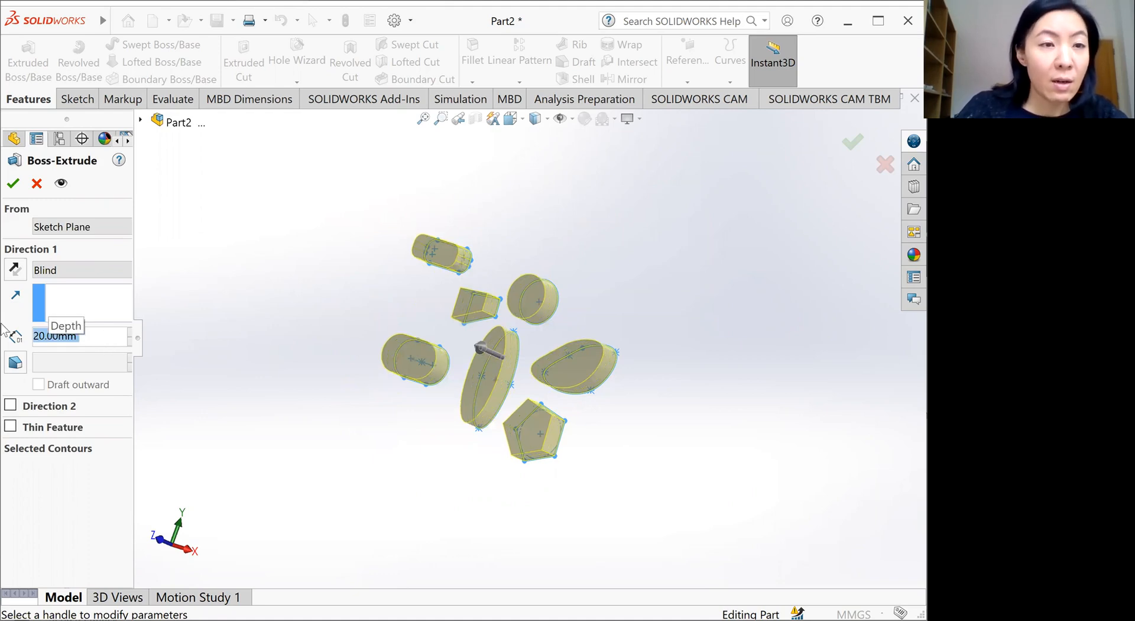
text(30.00mm)
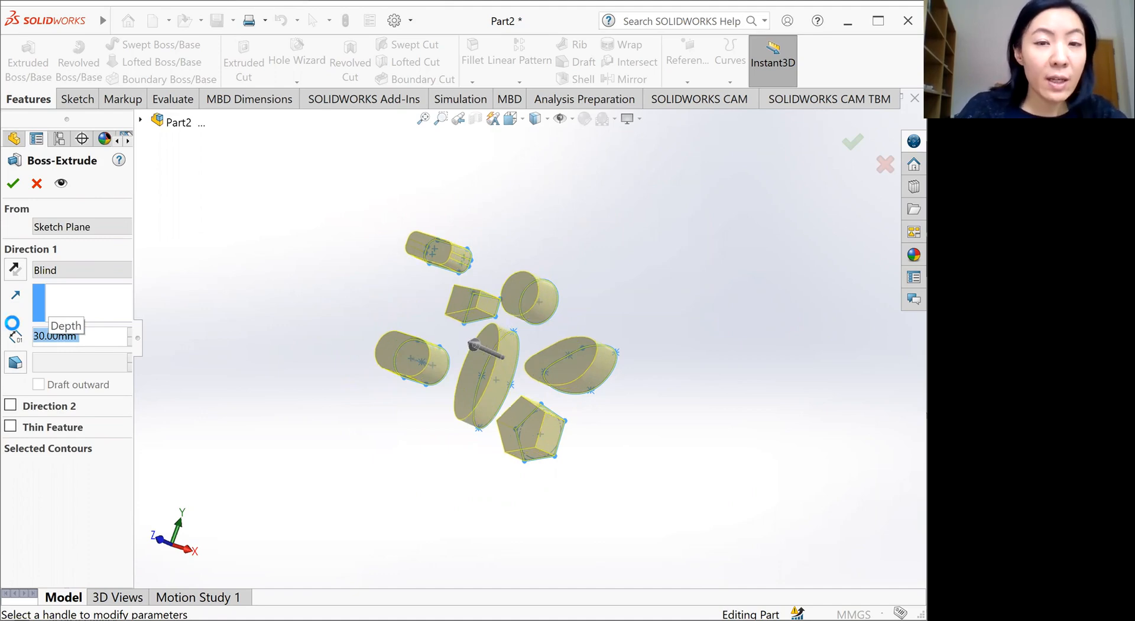
click(12, 183)
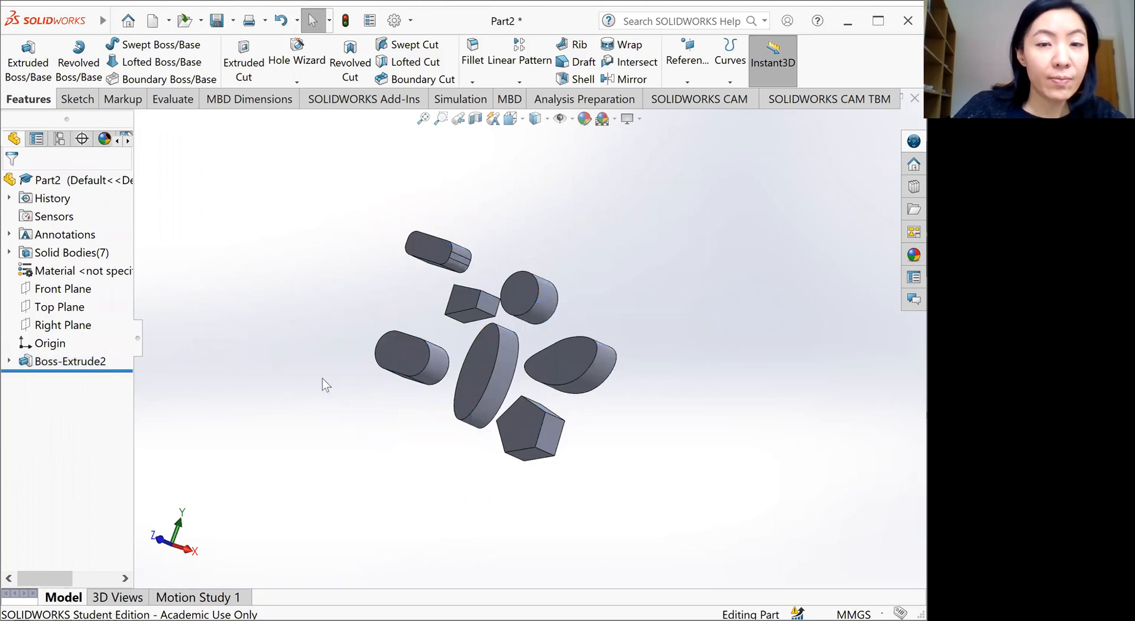
Step: Edit the Boss-Extrude2 feature to reopen its extrusion settings
click(70, 360)
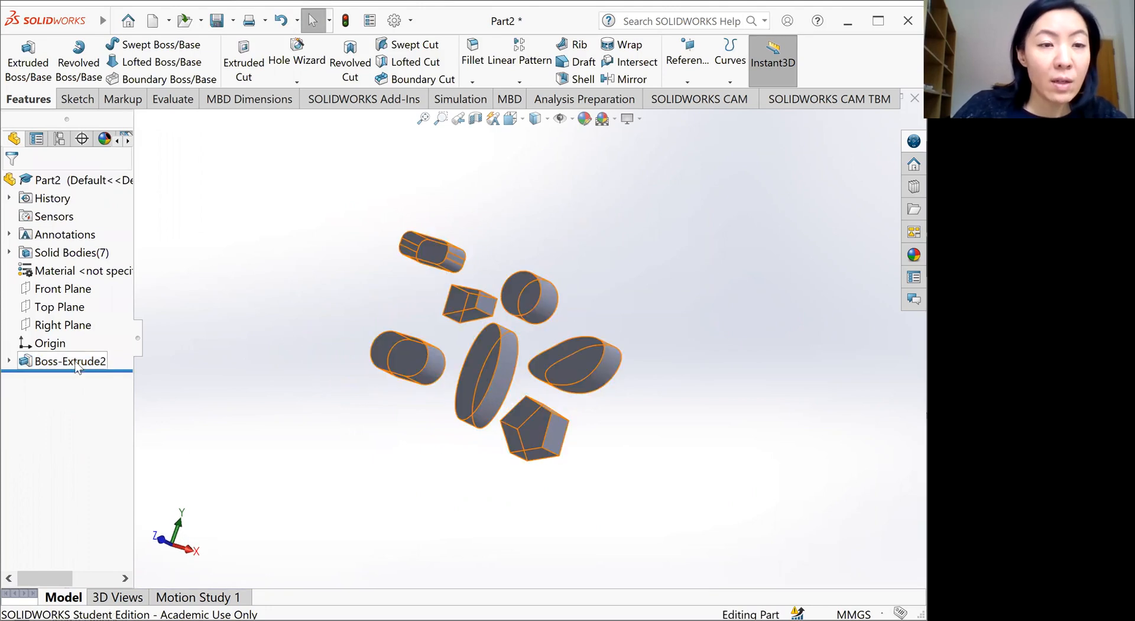
right_click(69, 361)
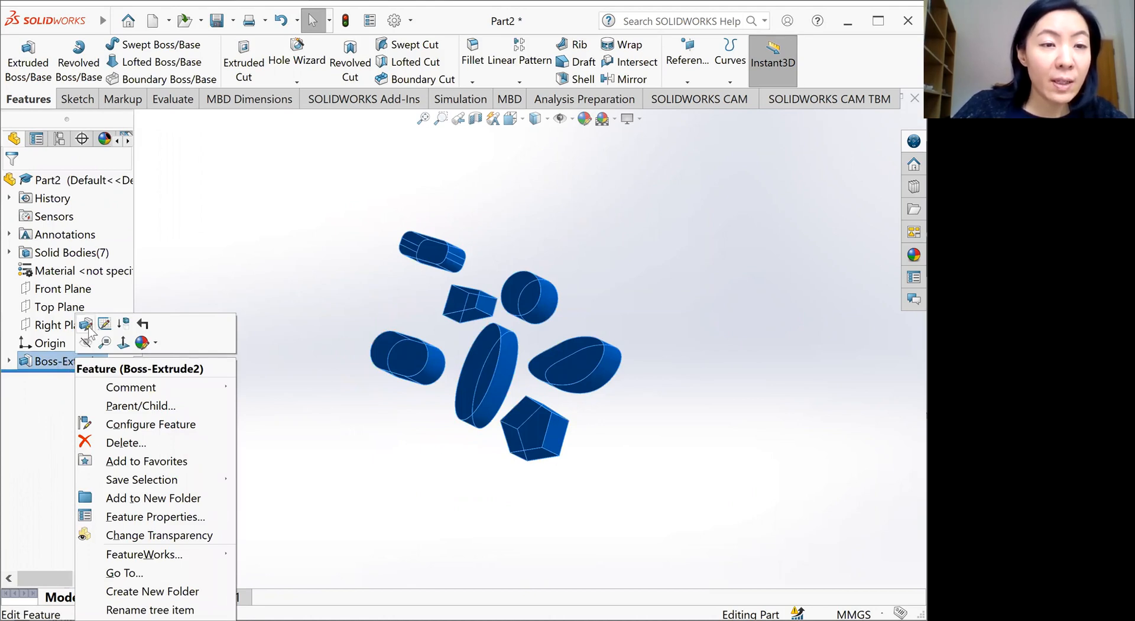
mouse_move(87, 324)
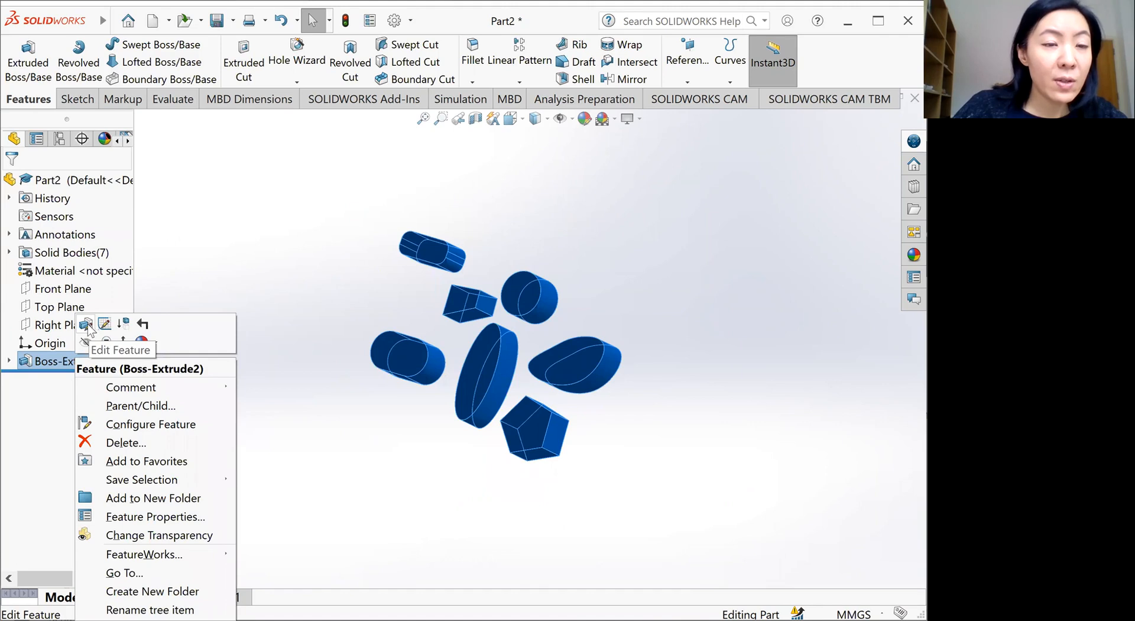
click(85, 324)
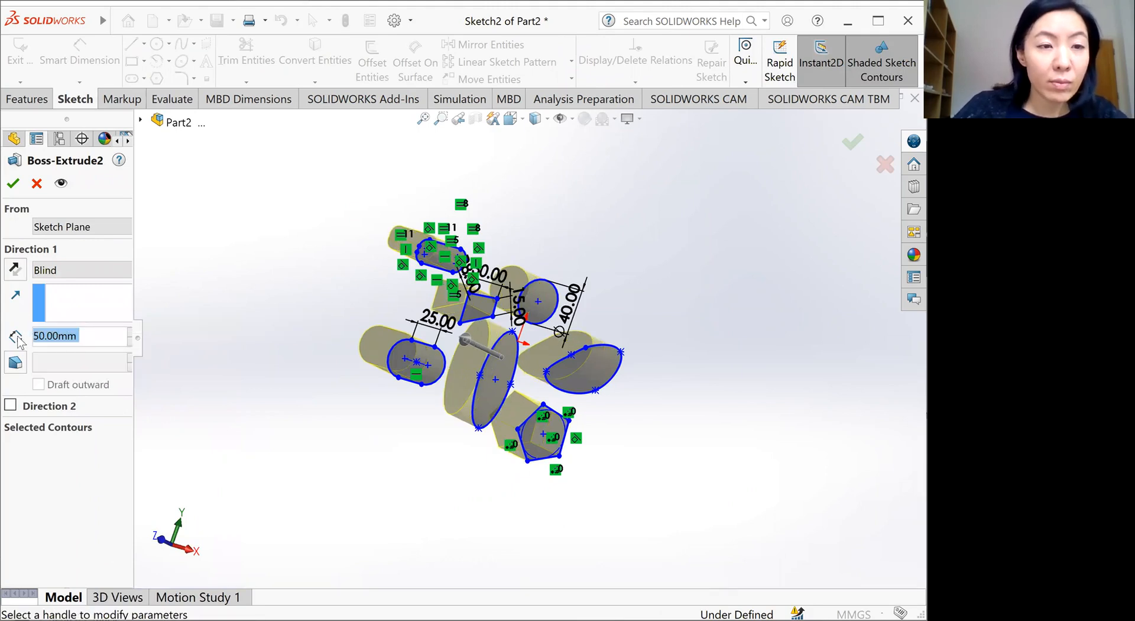
Step: Extrude Boss-Extrude2 175 mm in Direction 1 and 133 mm in Direction 2
click(12, 405)
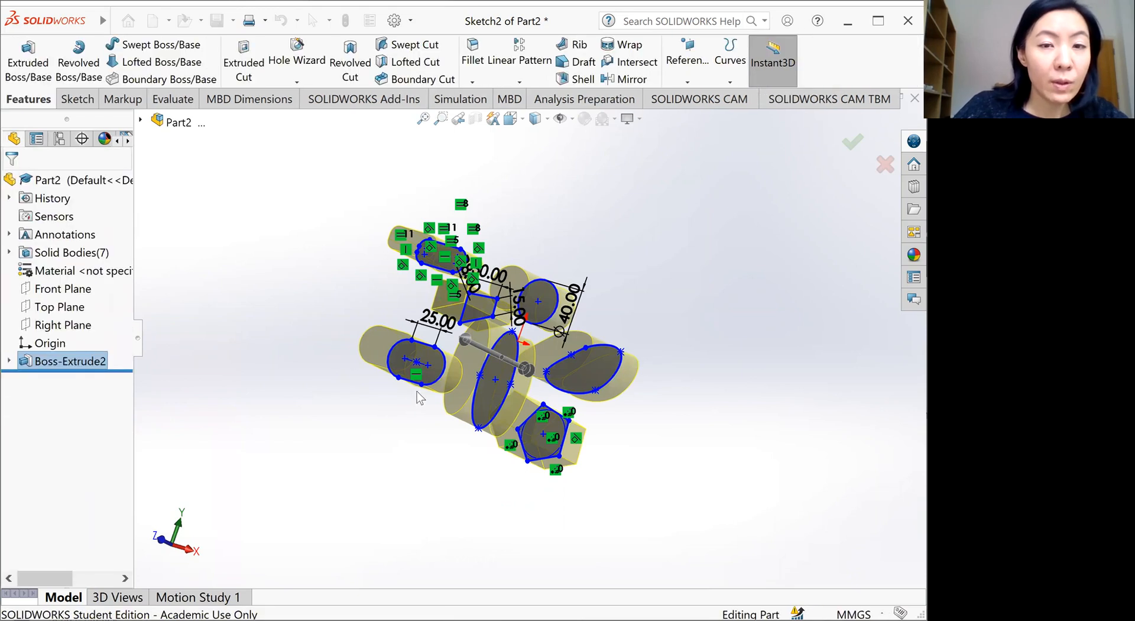
click(853, 140)
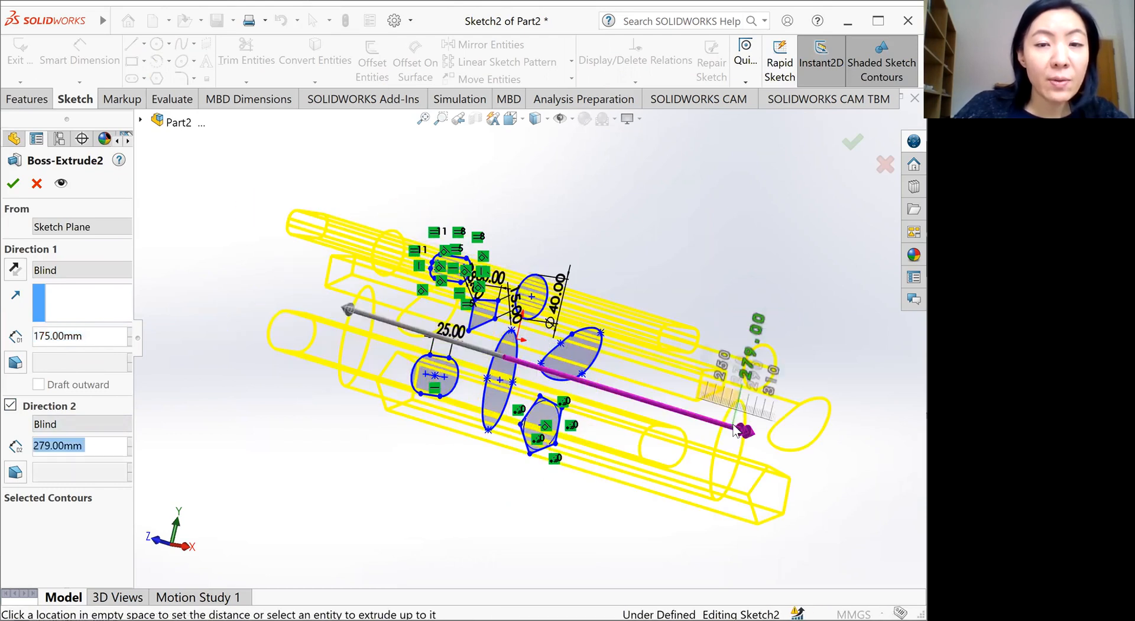
drag(742, 431, 624, 394)
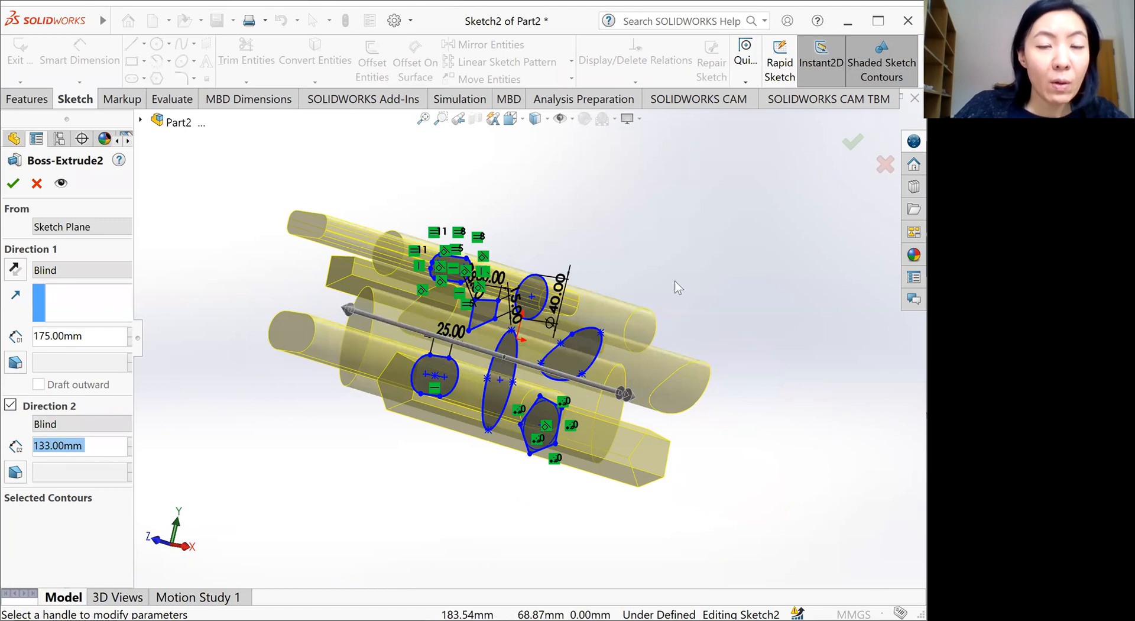
mouse_move(702, 315)
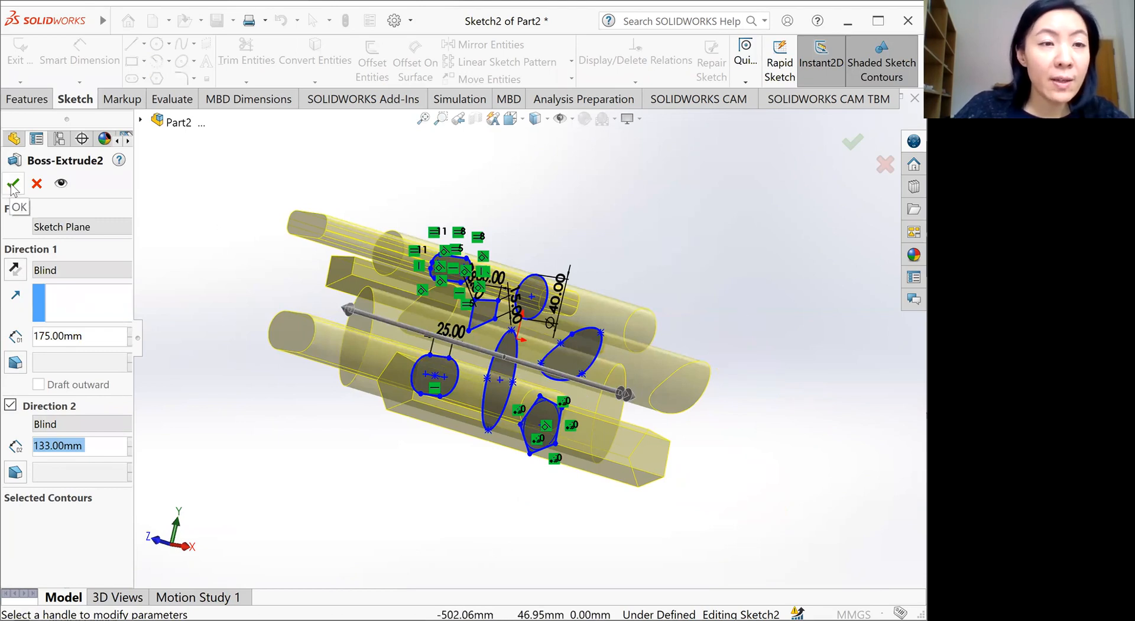
Step: Apply the edit, then delete Boss-Extrude2 so only the seven-profile sketch remains
click(12, 184)
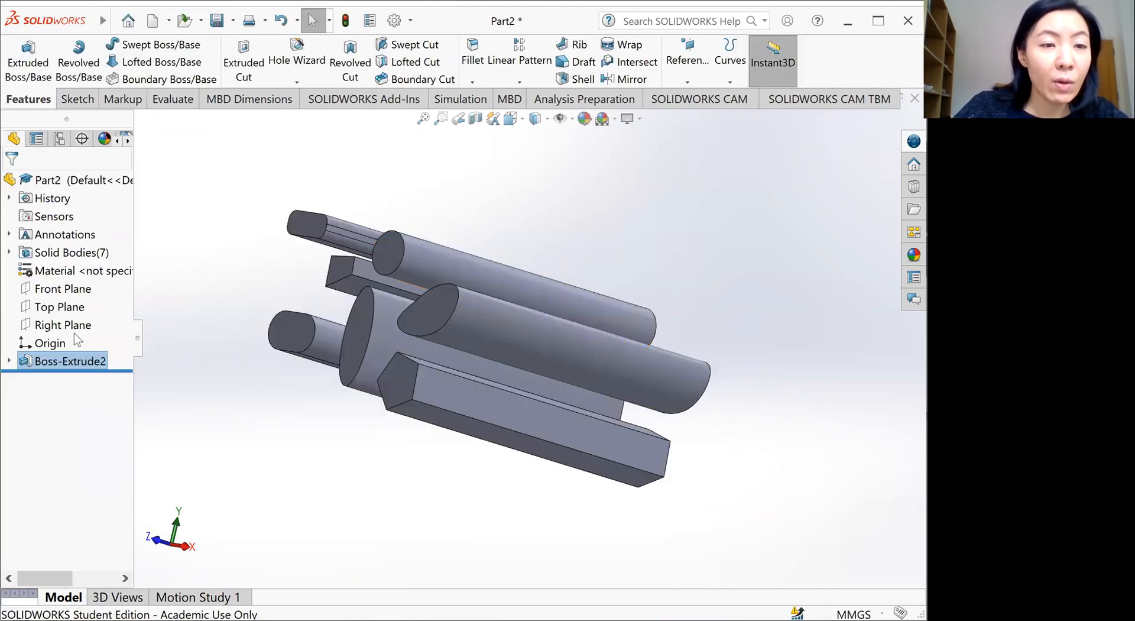
right_click(69, 360)
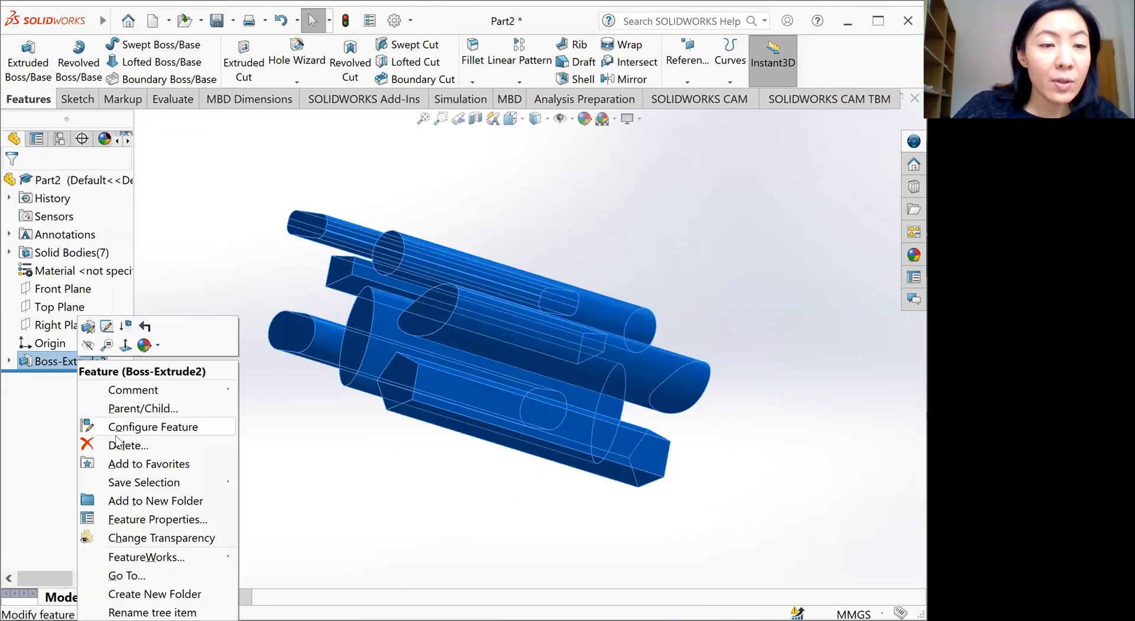
click(128, 444)
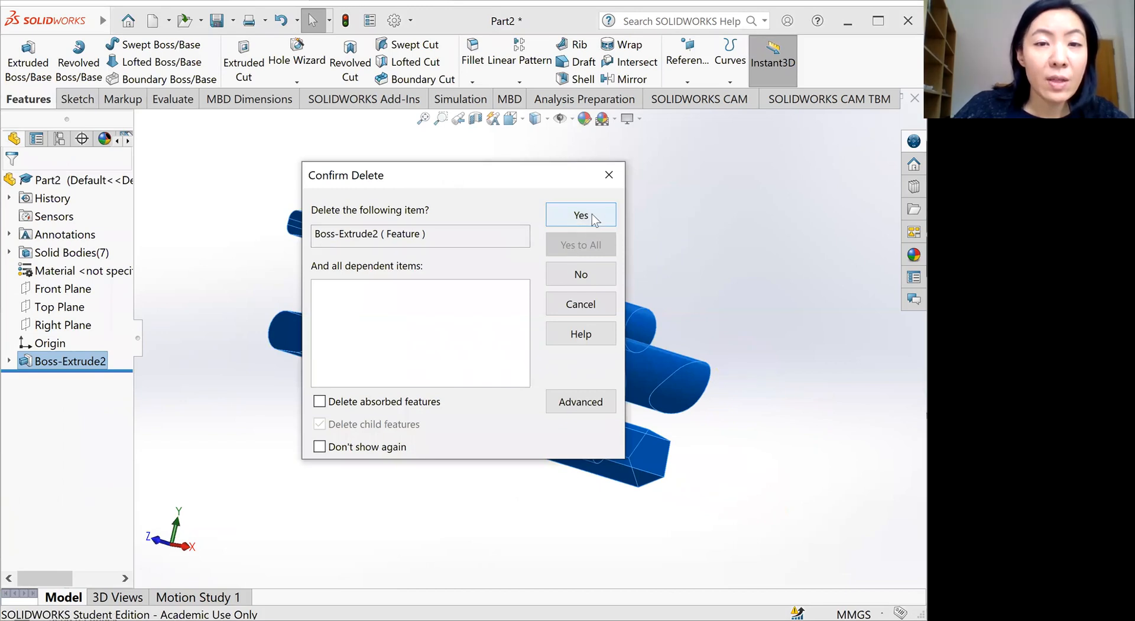
click(579, 215)
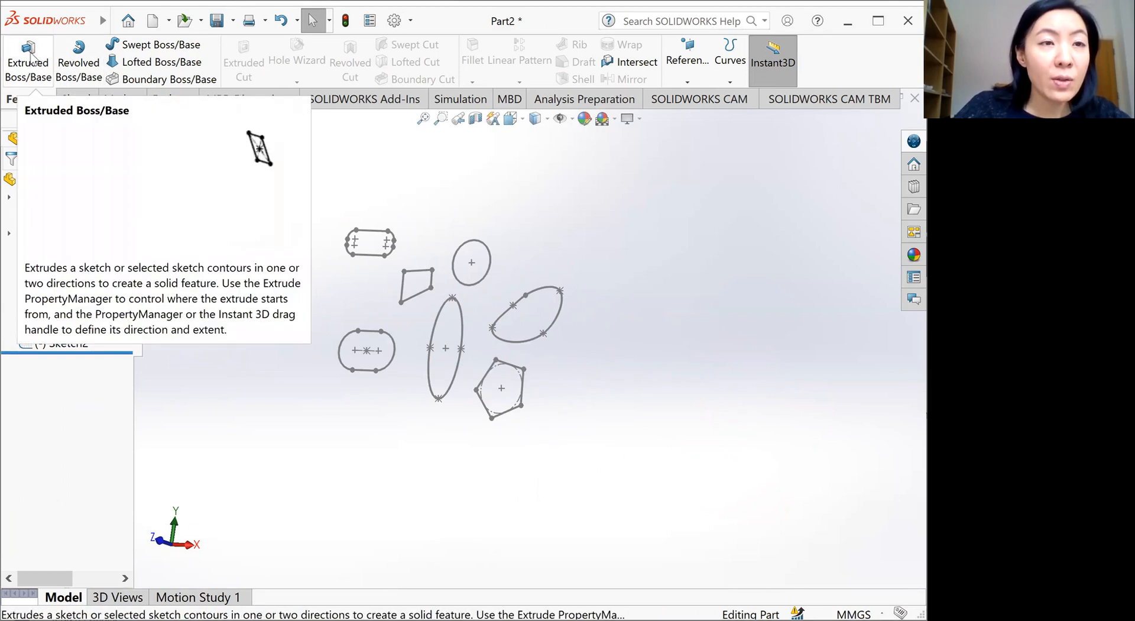
Step: Start a new extrusion using only the 40 mm circle contour and stretch its length
click(27, 60)
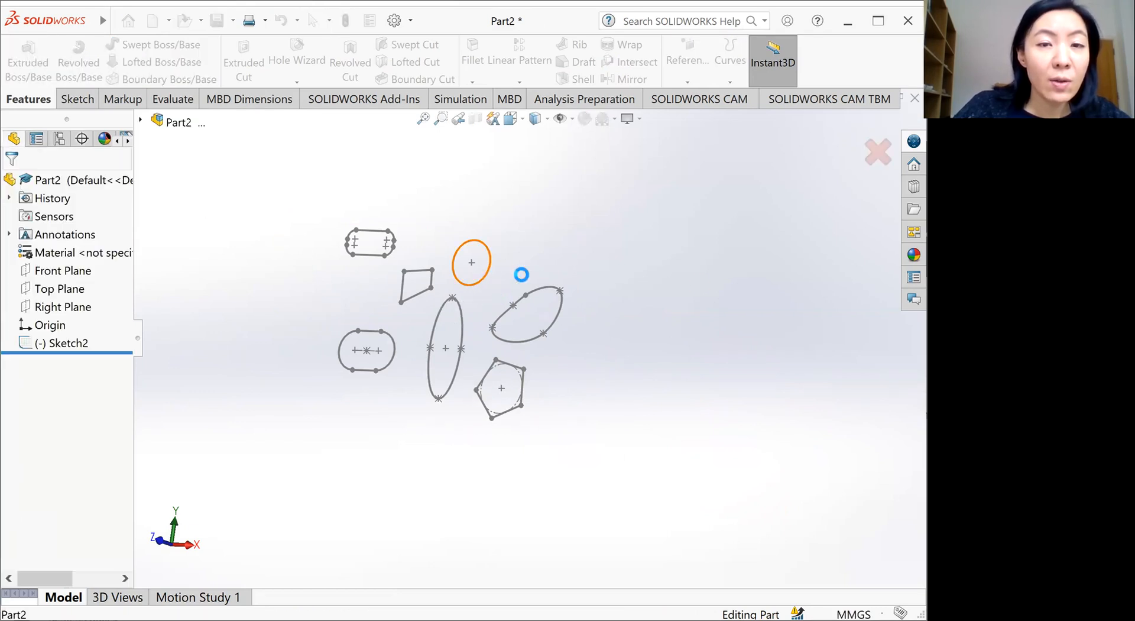
click(471, 262)
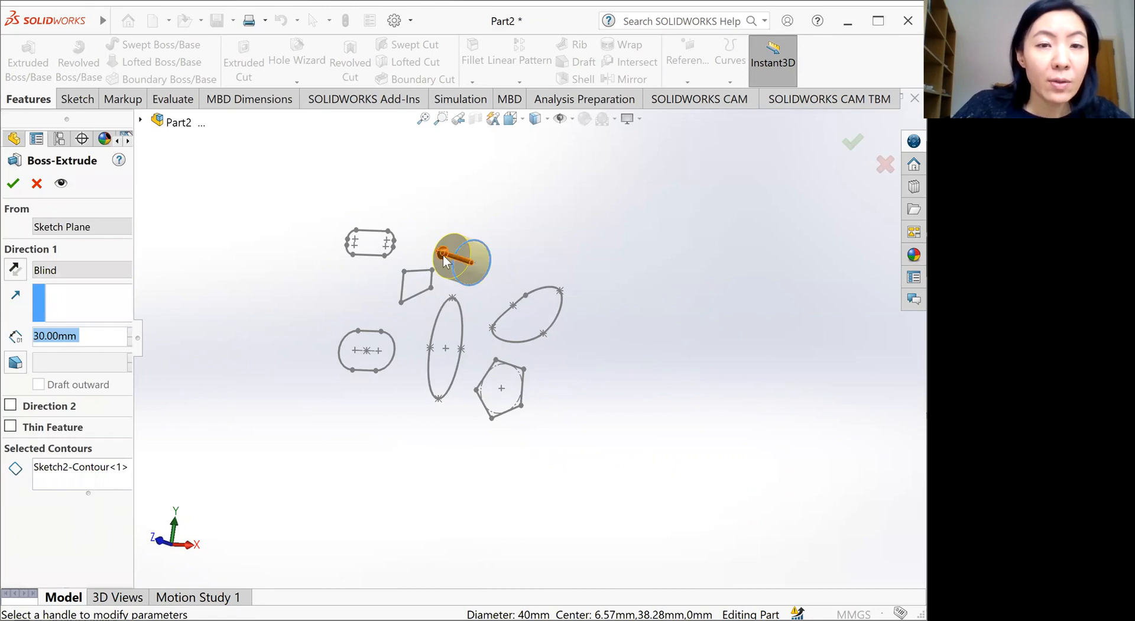
drag(453, 258, 495, 269)
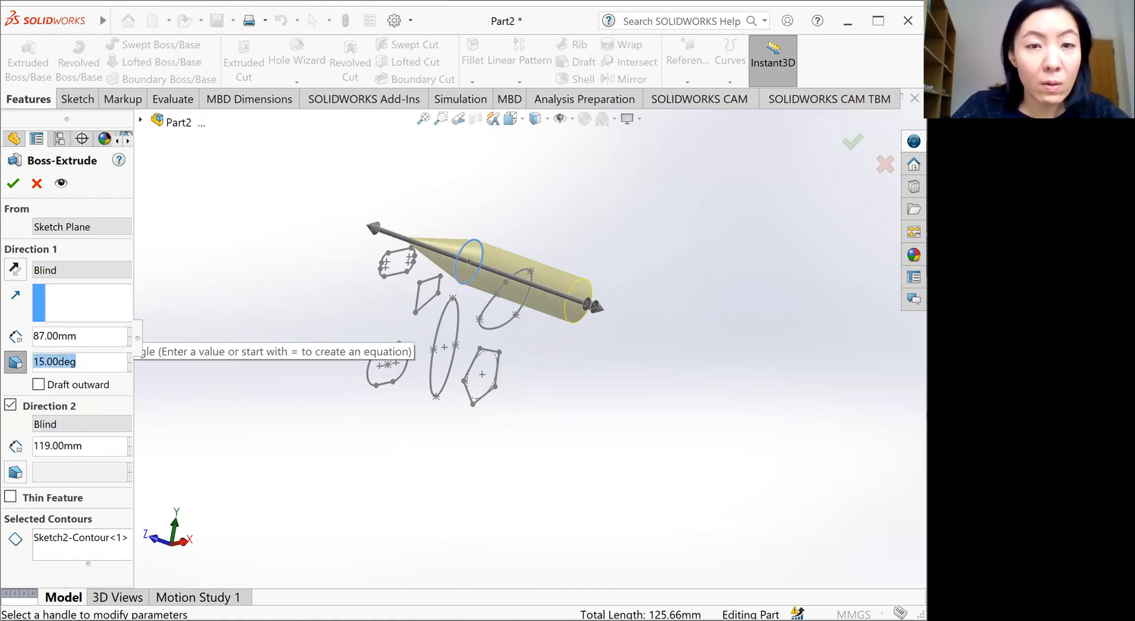
Step: Set the draft angle to 10° and confirm the tapered circle extrusion as Boss-Extrude3
text(5.00deg)
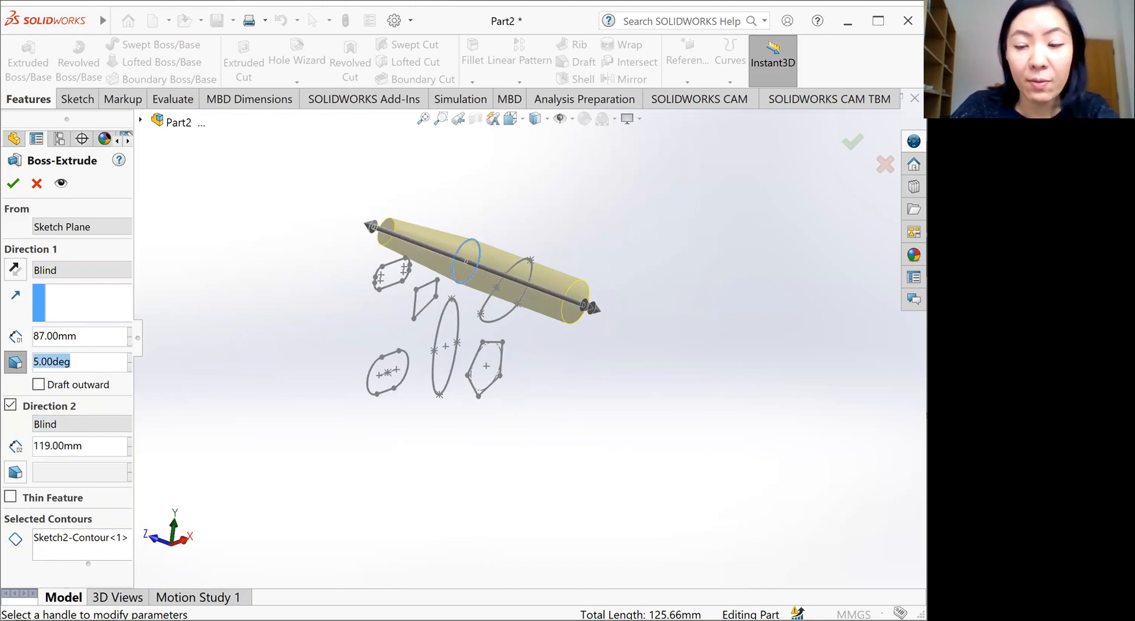
text(10.00deg)
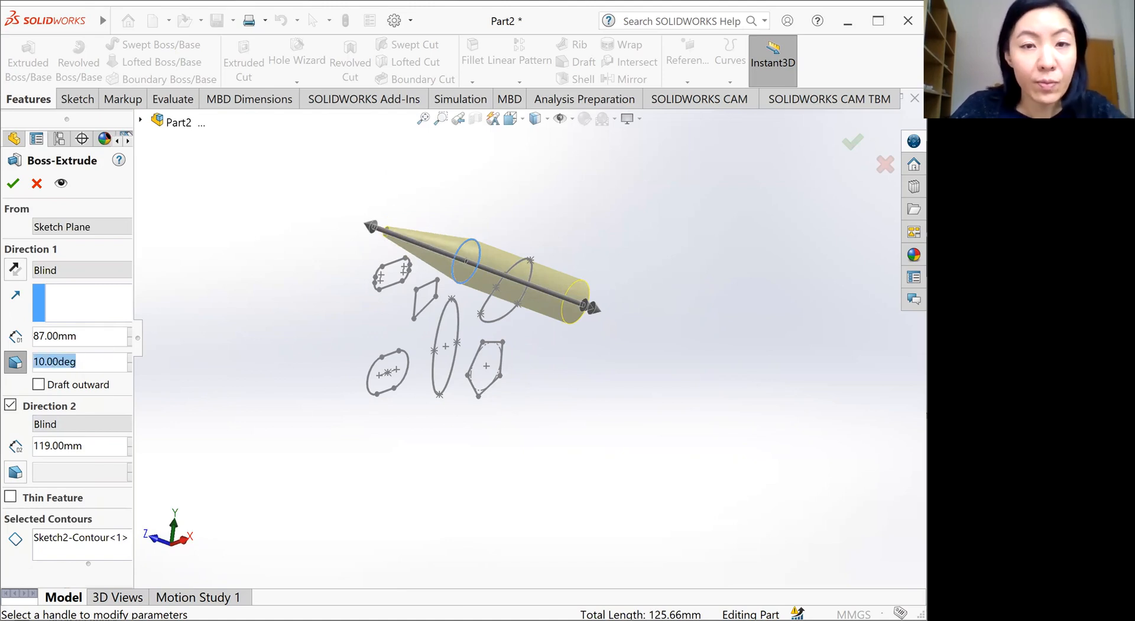
click(13, 183)
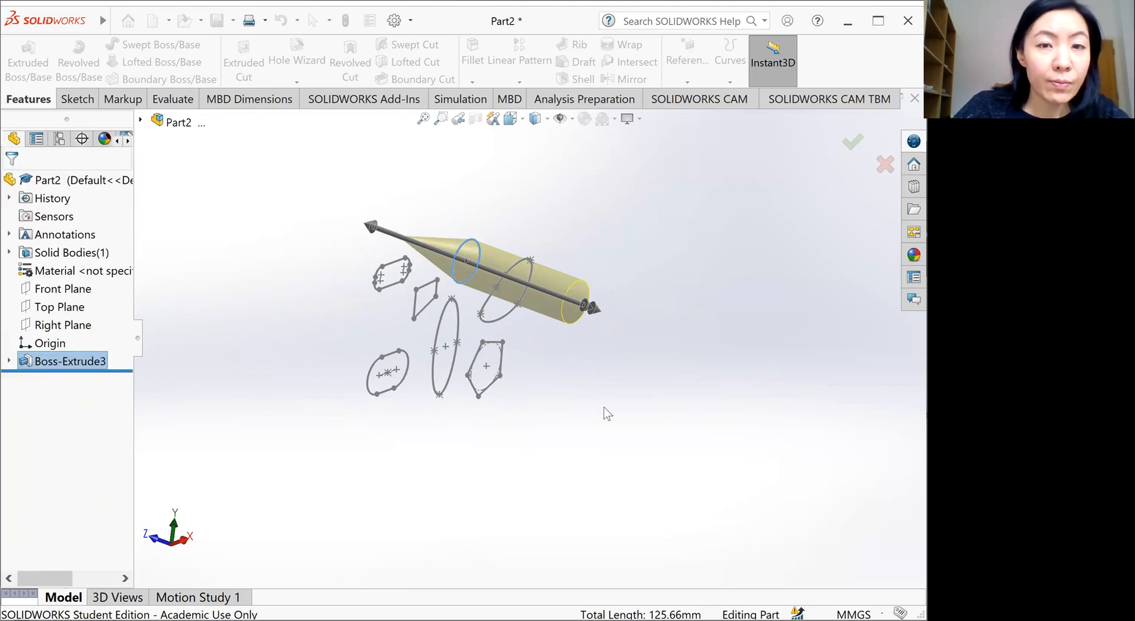